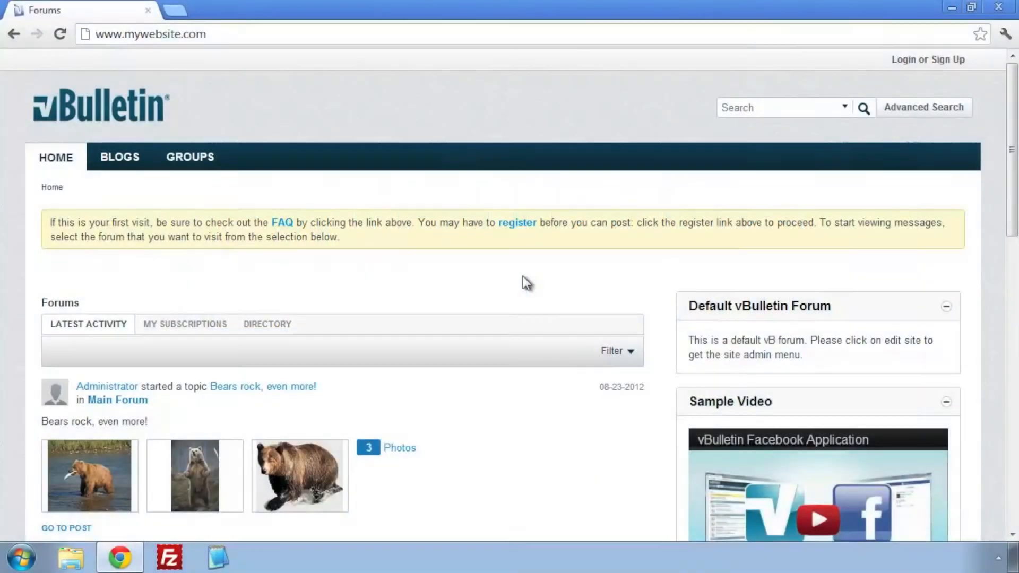
Step: Sign in to the forum site with the administrator account credentials
{"action": "left_click", "coordinate": [927, 58]}
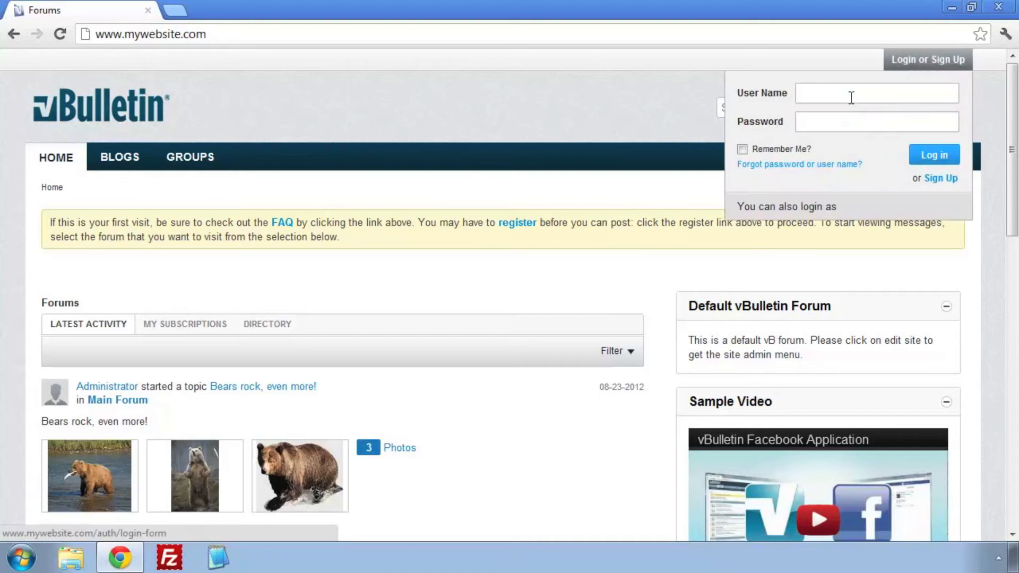
{"action": "type", "text": "Administrator"}
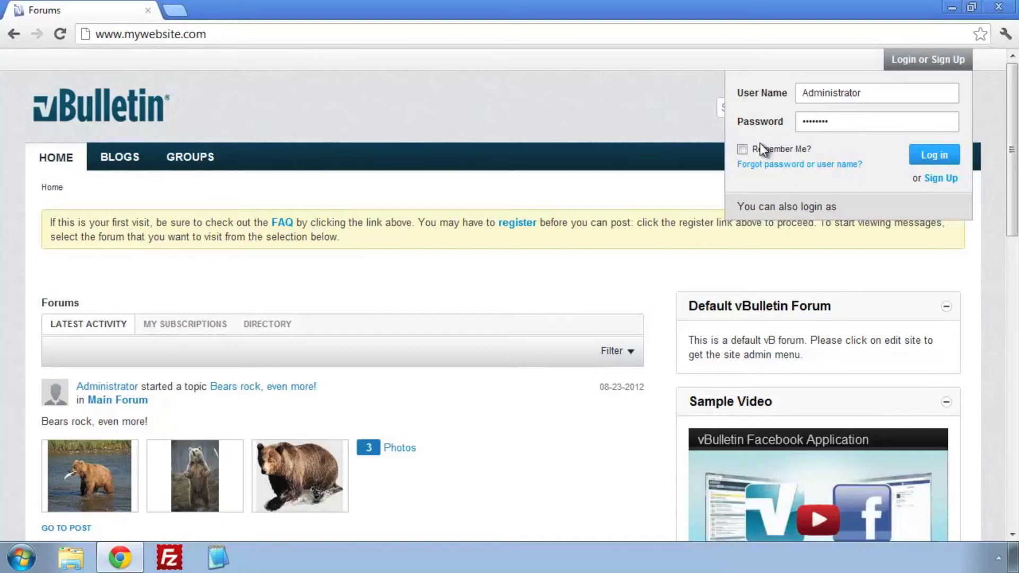
{"action": "left_click", "coordinate": [934, 154]}
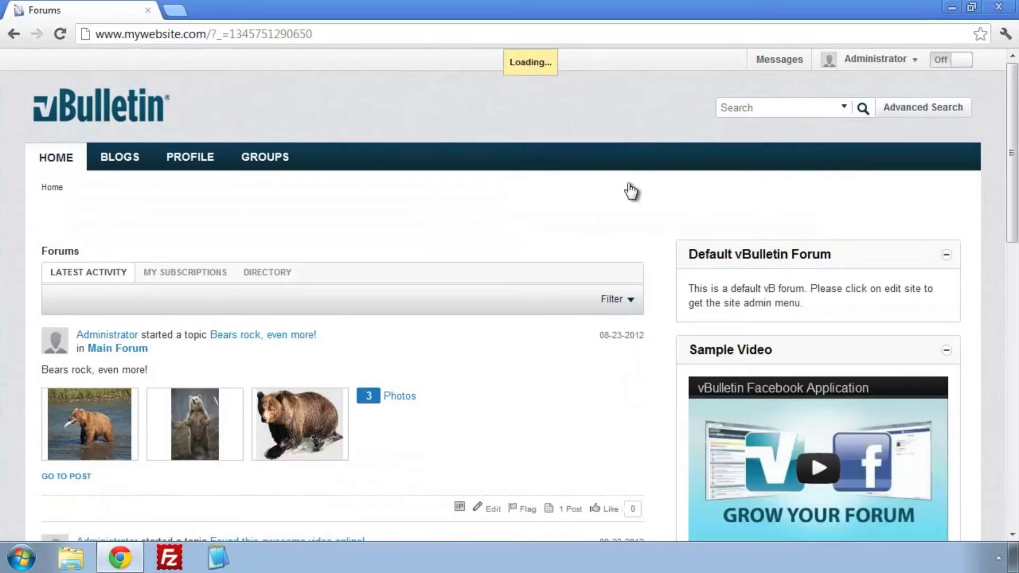
Step: Switch site editing On and confirm the admin password in Admin Authentication
{"action": "left_click", "coordinate": [949, 59]}
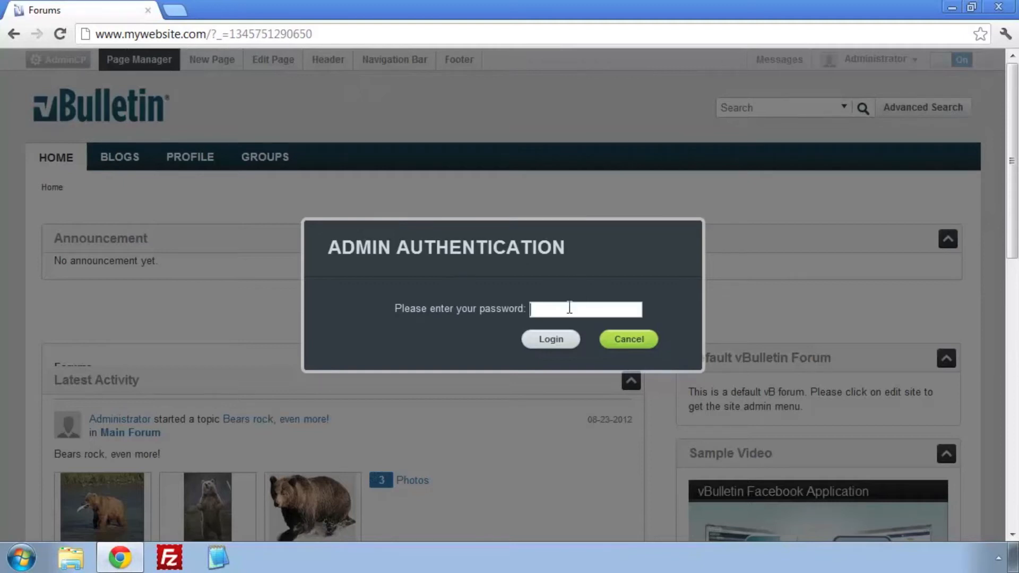
{"action": "left_click", "coordinate": [549, 338]}
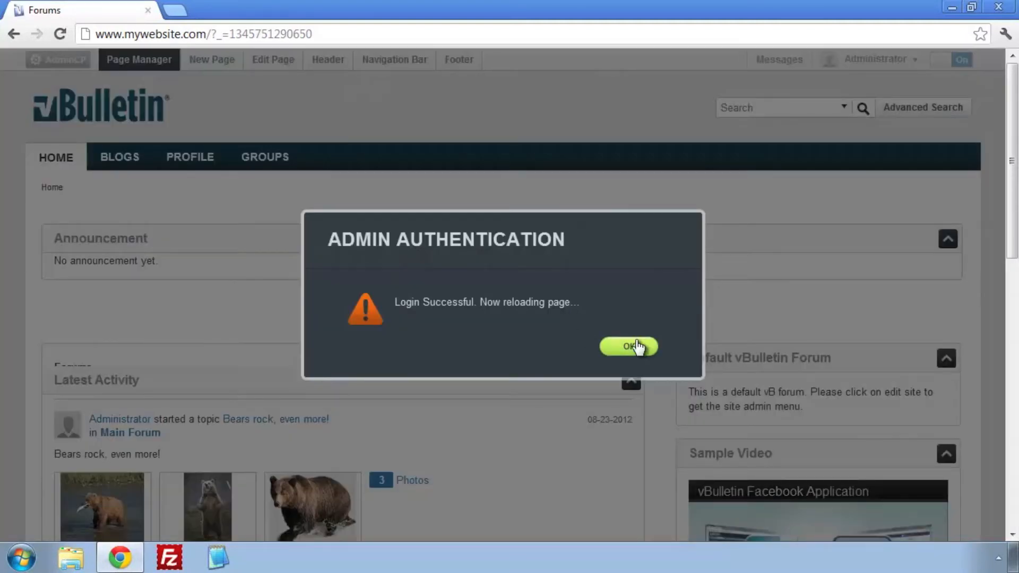
{"action": "left_click", "coordinate": [628, 345]}
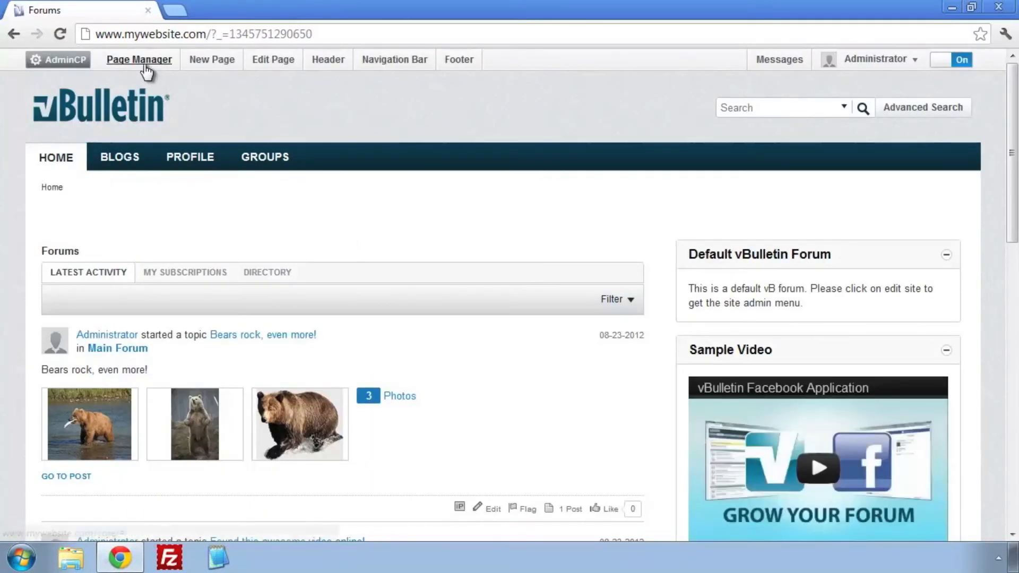
Step: Add a new forum named 'Bears' in Page Manager and save the page
{"action": "left_click", "coordinate": [138, 59]}
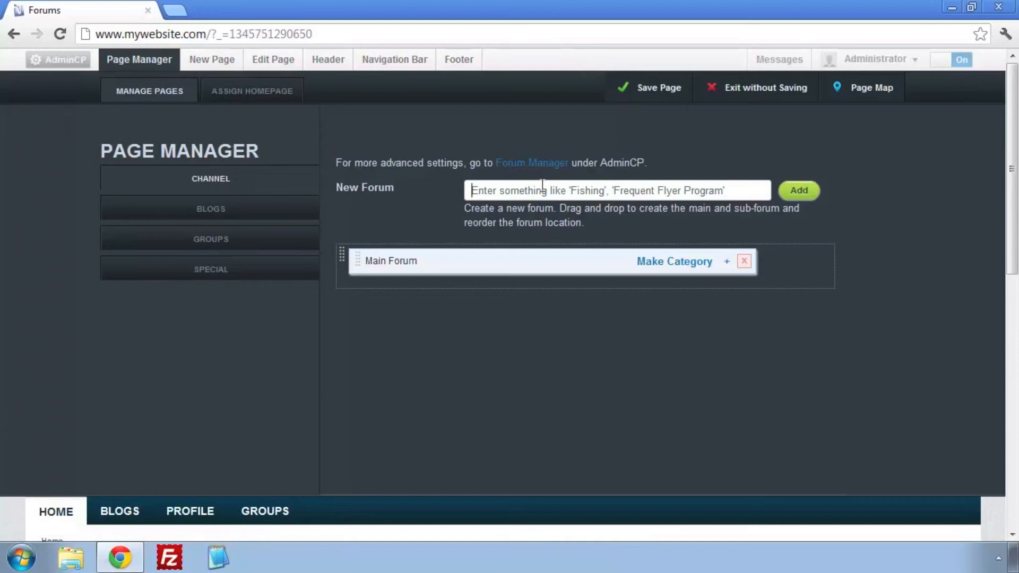
{"action": "type", "text": "Bears"}
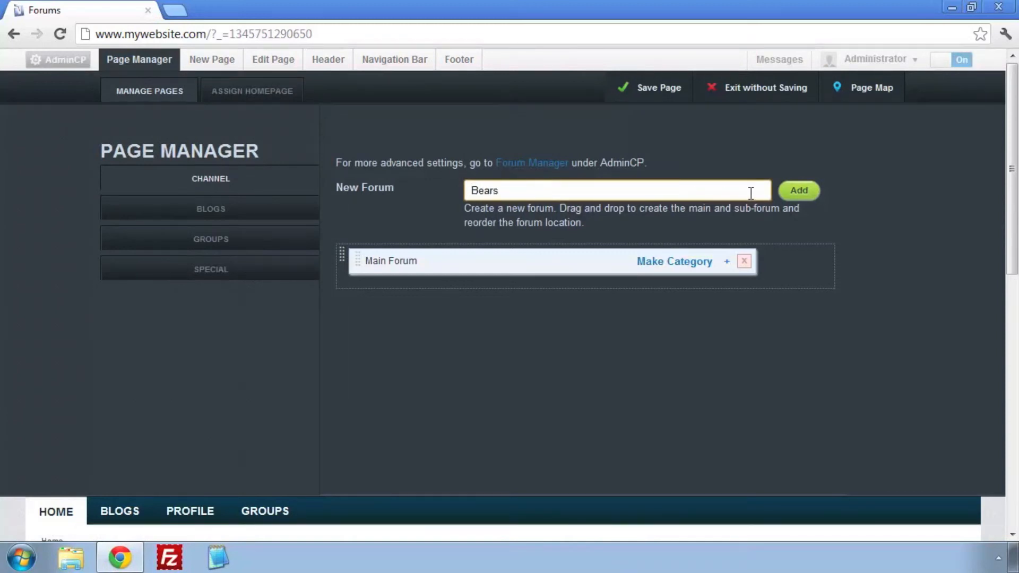
{"action": "left_click", "coordinate": [798, 190]}
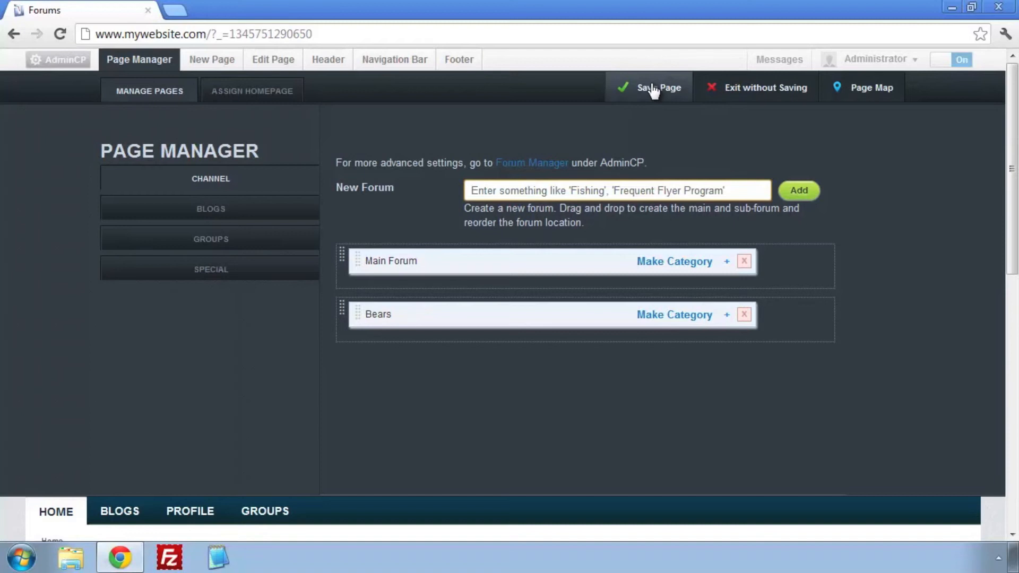
{"action": "left_click", "coordinate": [657, 87]}
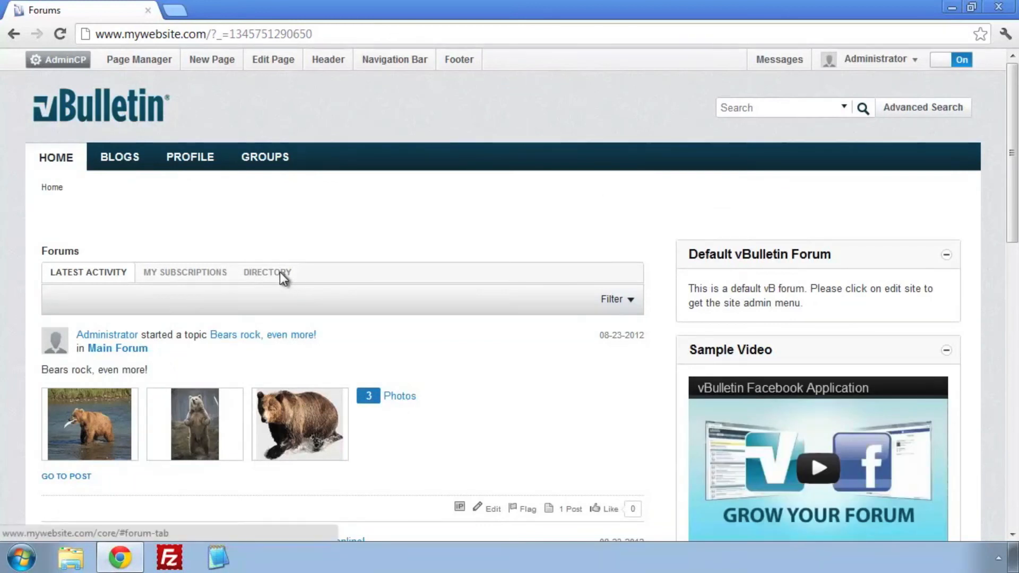
Step: Check Bears in the Directory beside Main Forum, then return to Page Manager
{"action": "left_click", "coordinate": [267, 271]}
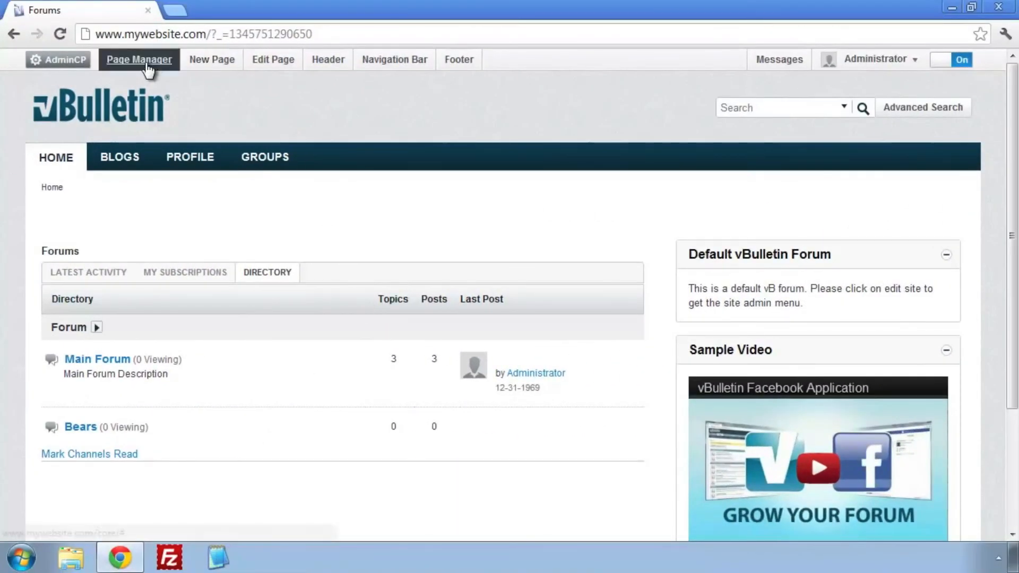
{"action": "left_click", "coordinate": [139, 59]}
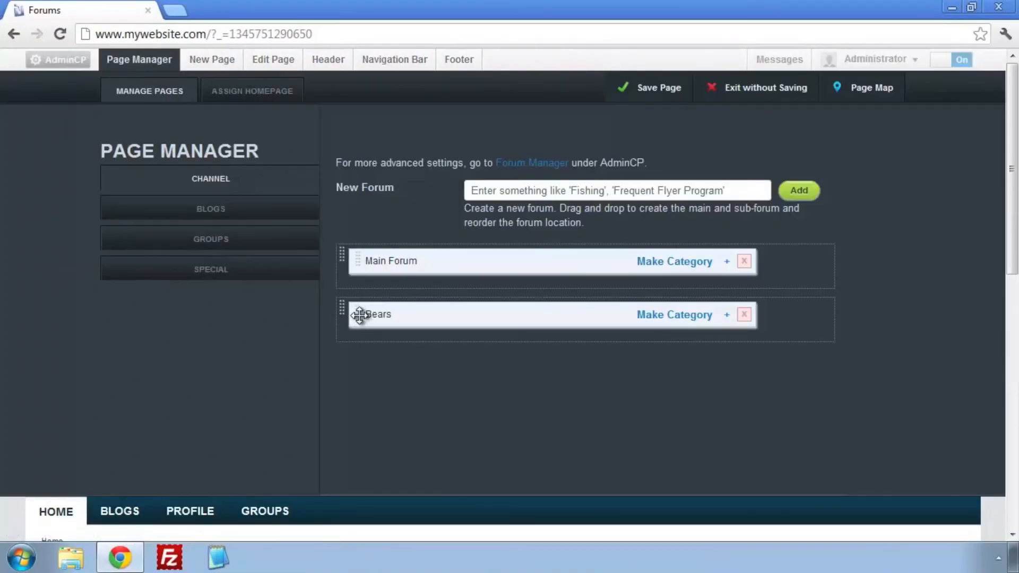